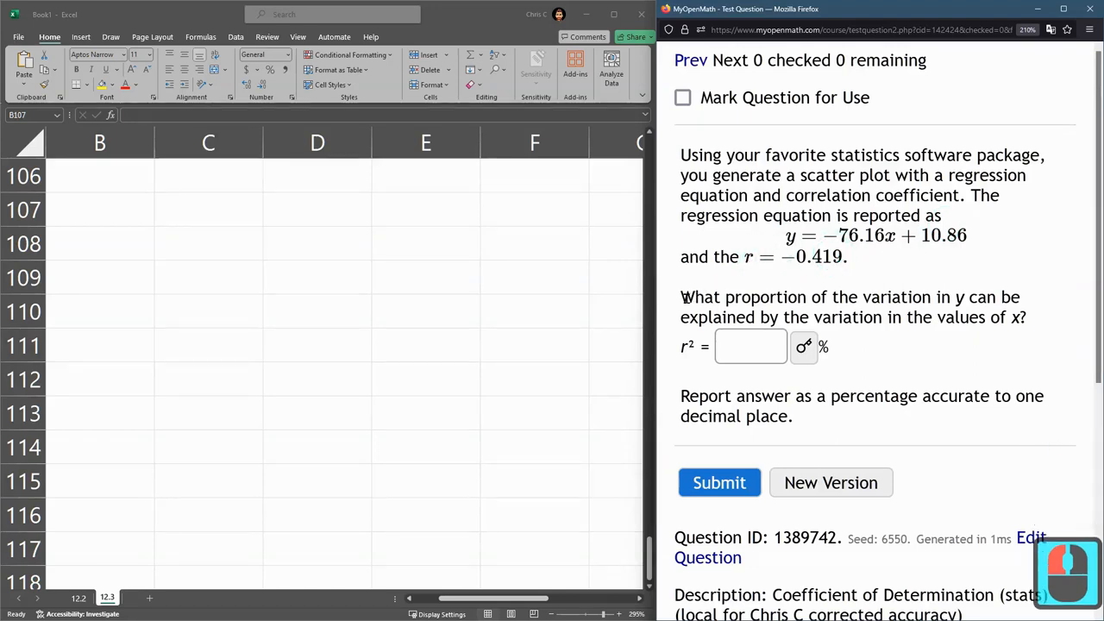
After reviewing the question, label B108 'r=' and enter r as -.419 in C108.
{"action": "left_click_drag", "start_coordinate": [680, 296], "coordinate": [799, 297]}
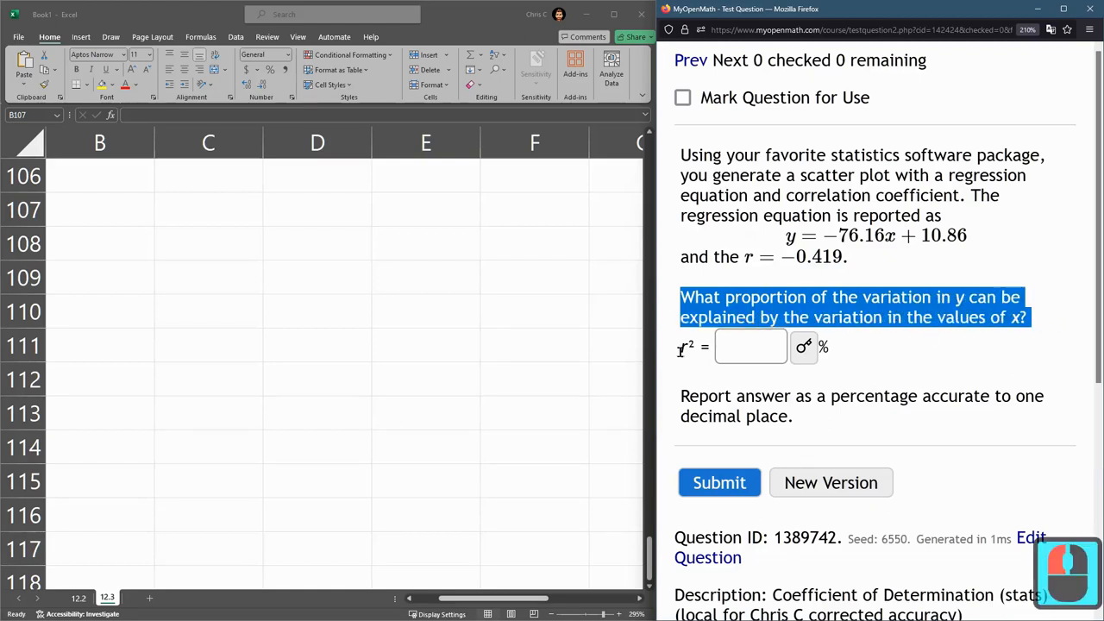
{"action": "left_click", "coordinate": [680, 416]}
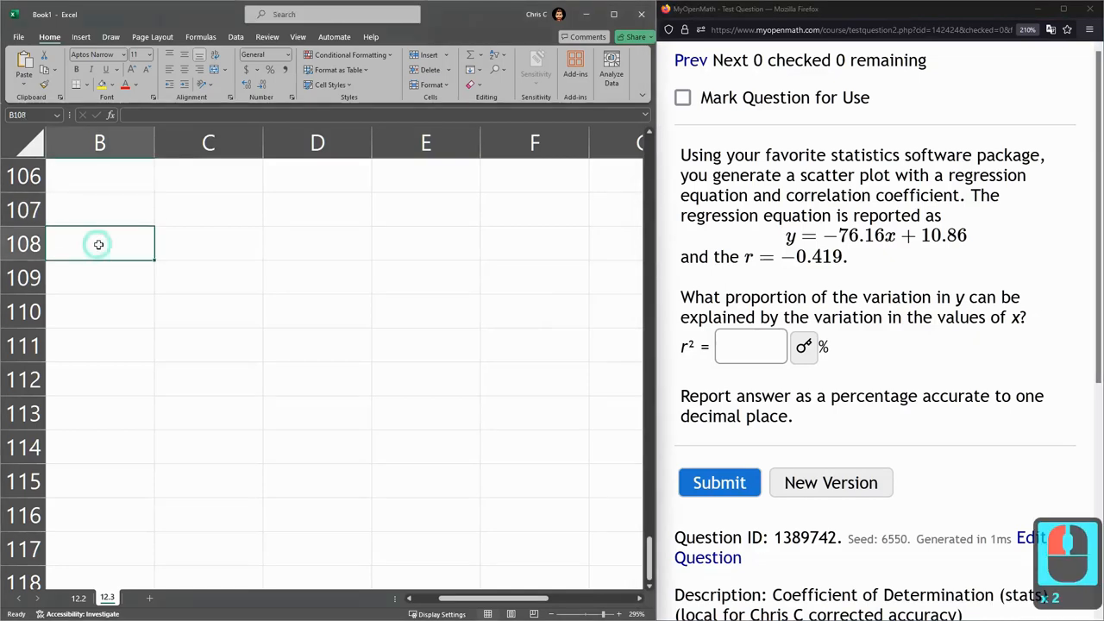
{"action": "type", "text": "r="}
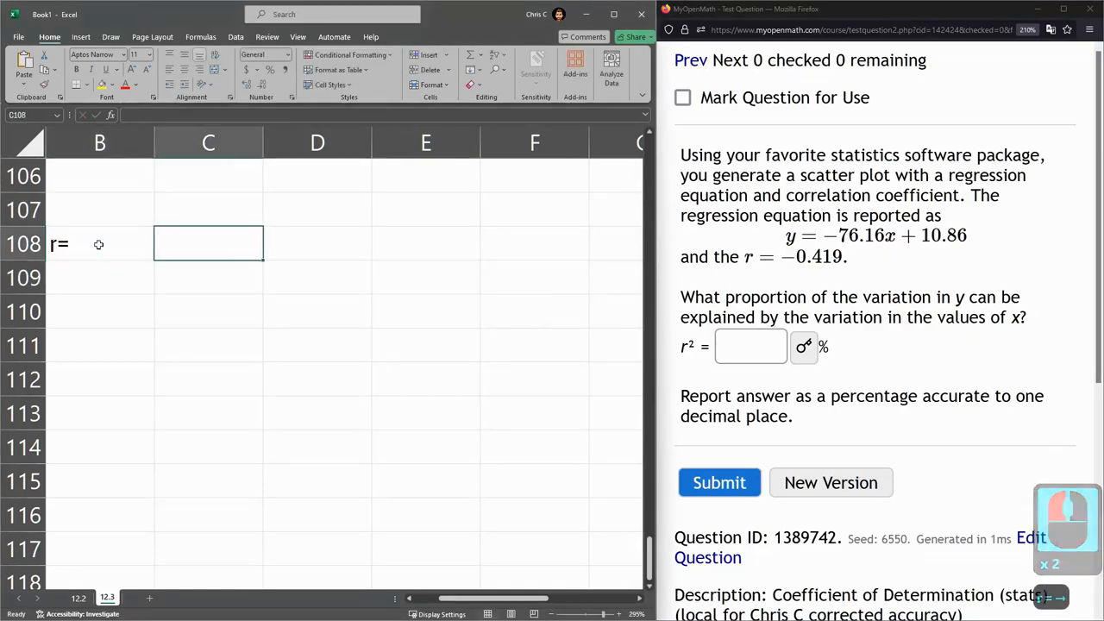
{"action": "type", "text": "-."}
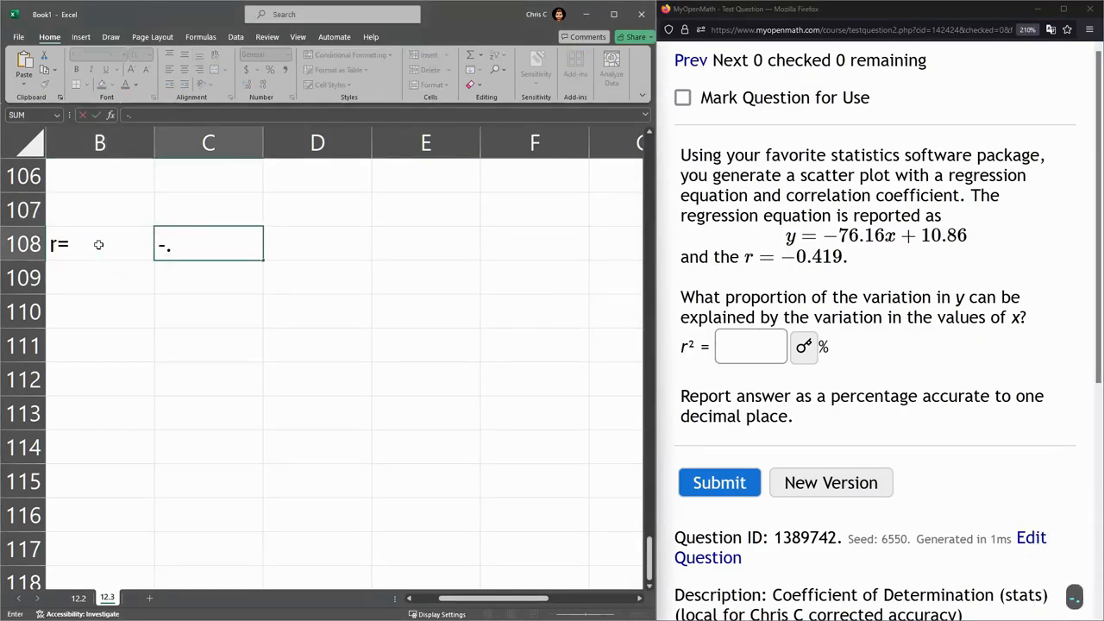
{"action": "type", "text": "419"}
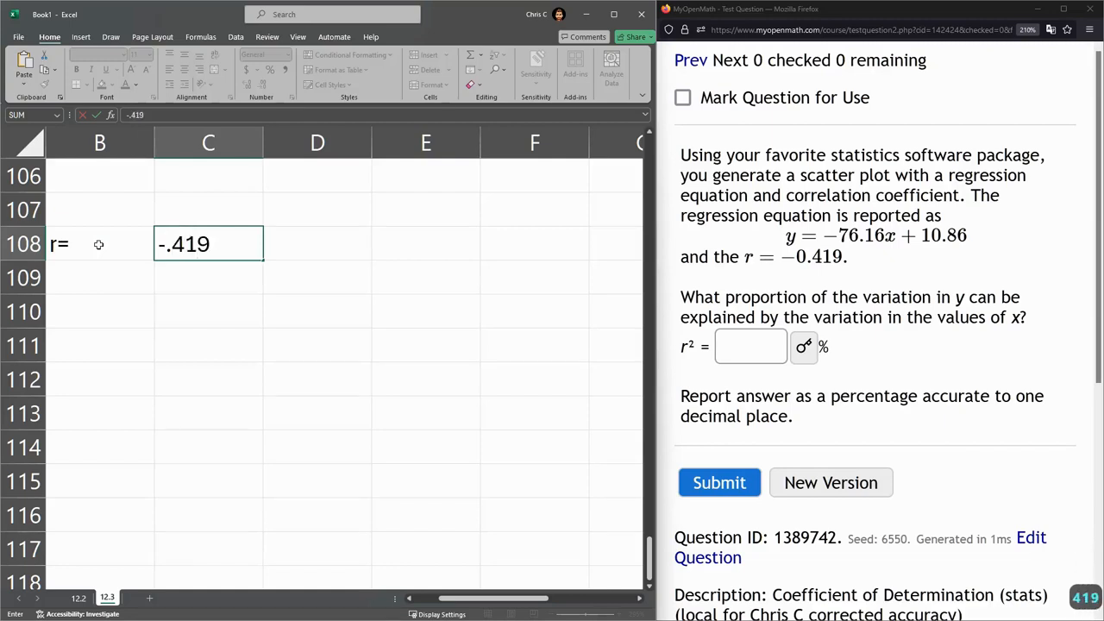
{"action": "key", "text": "Enter"}
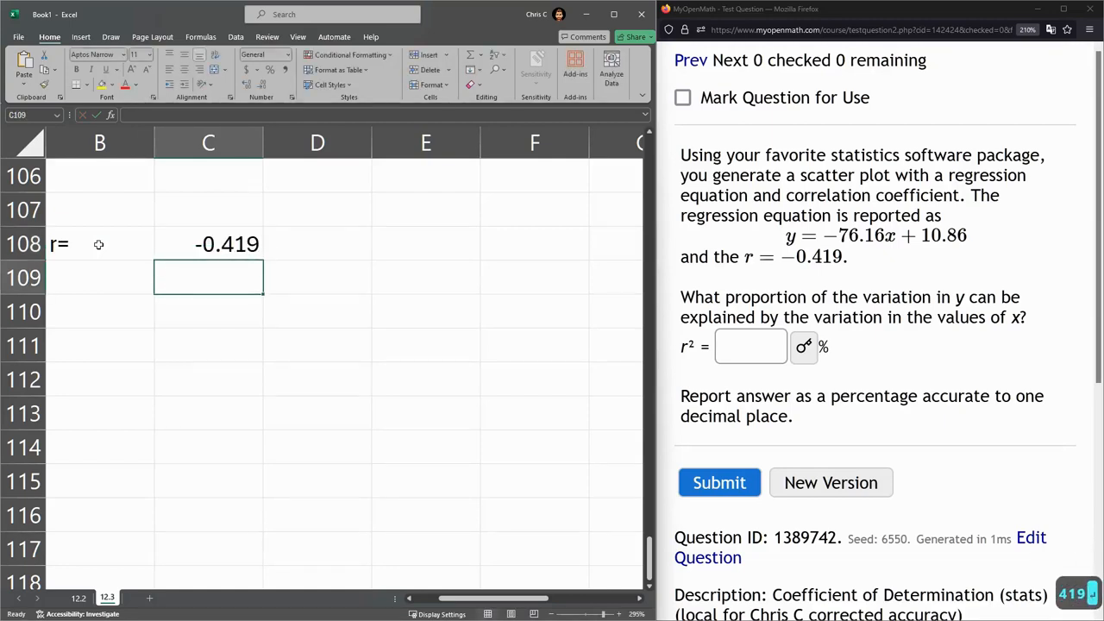
Label B109 with 'r^2=r*r' for the r-squared row.
{"action": "type", "text": "r^"}
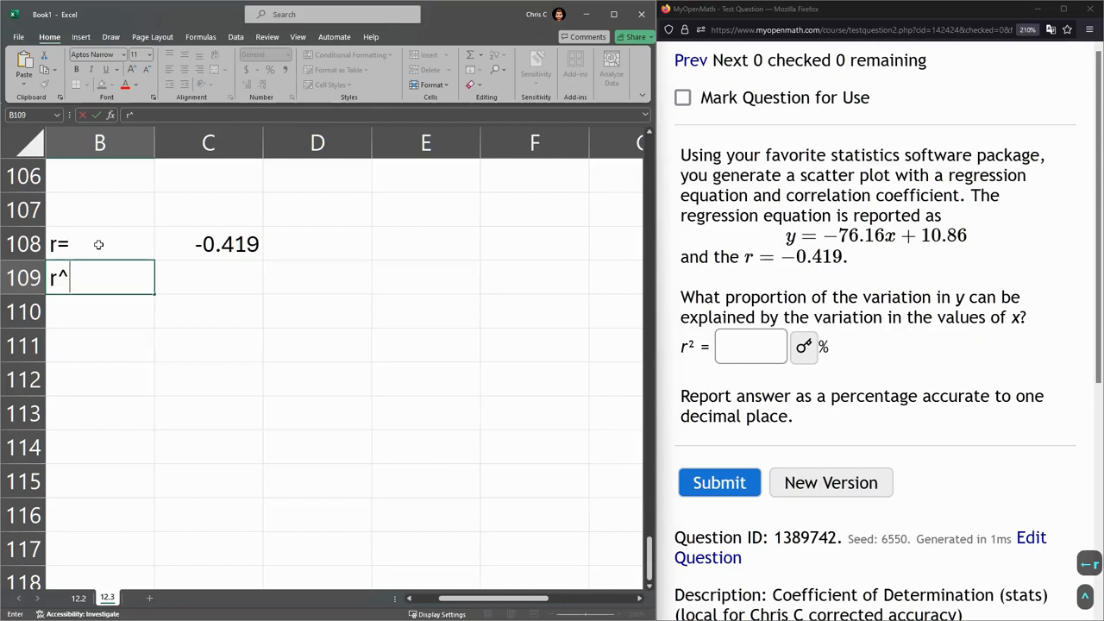
{"action": "type", "text": "2"}
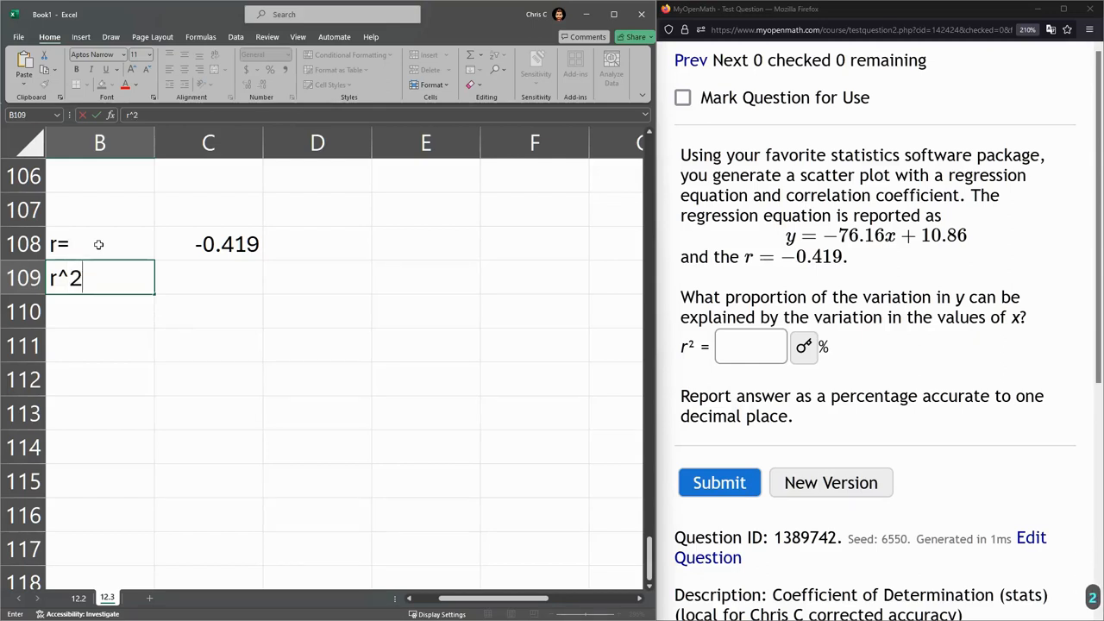
{"action": "type", "text": "="}
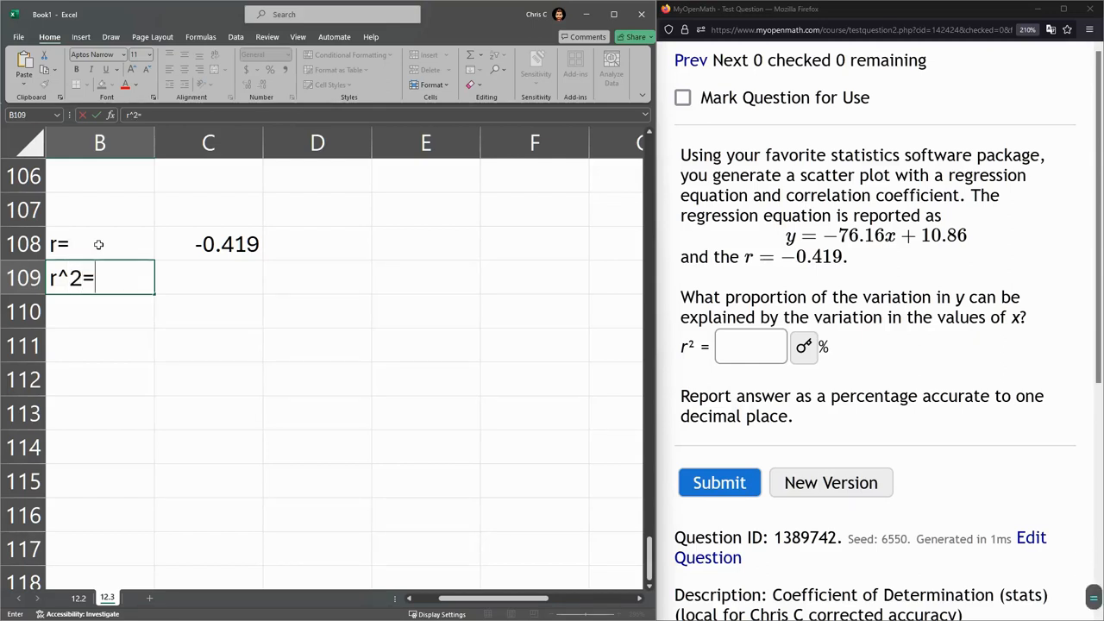
{"action": "type", "text": "r*"}
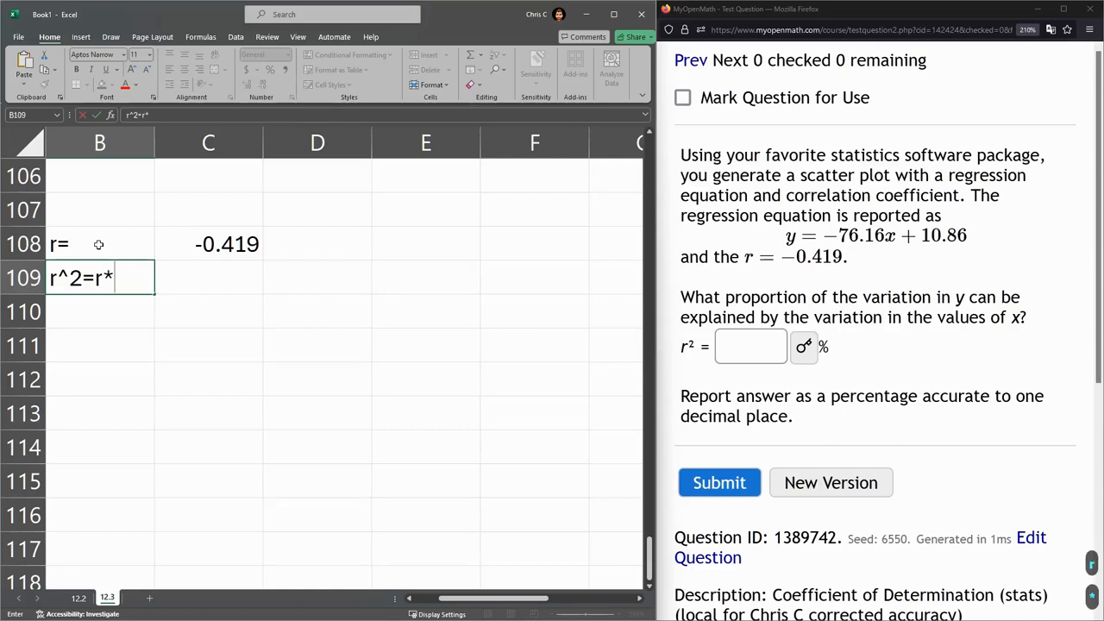
{"action": "type", "text": "r"}
{"action": "left_click", "coordinate": [209, 277]}
{"action": "type", "text": "="}
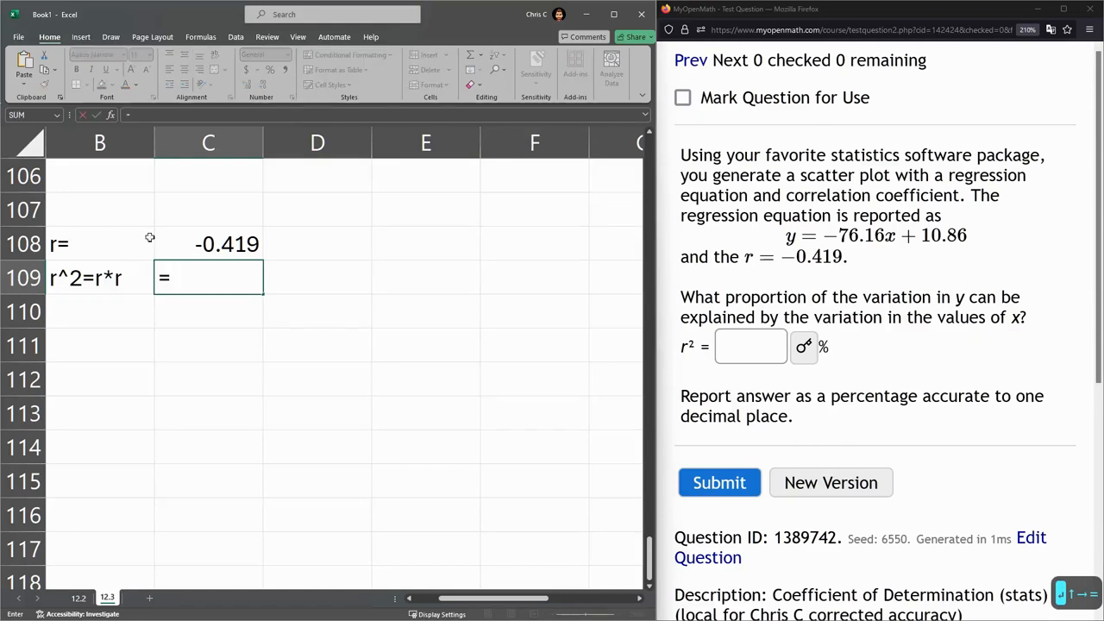
Enter =C108*C108 in C109, returning r squared as 0.175561, and verify the formula.
{"action": "left_click", "coordinate": [208, 243]}
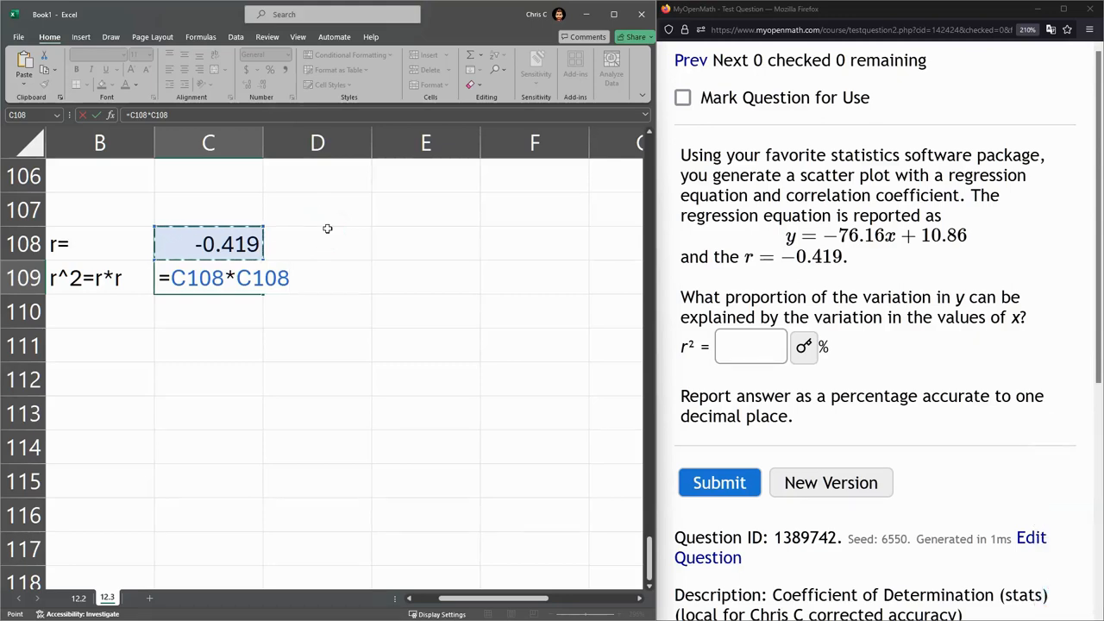
{"action": "key", "text": "Enter"}
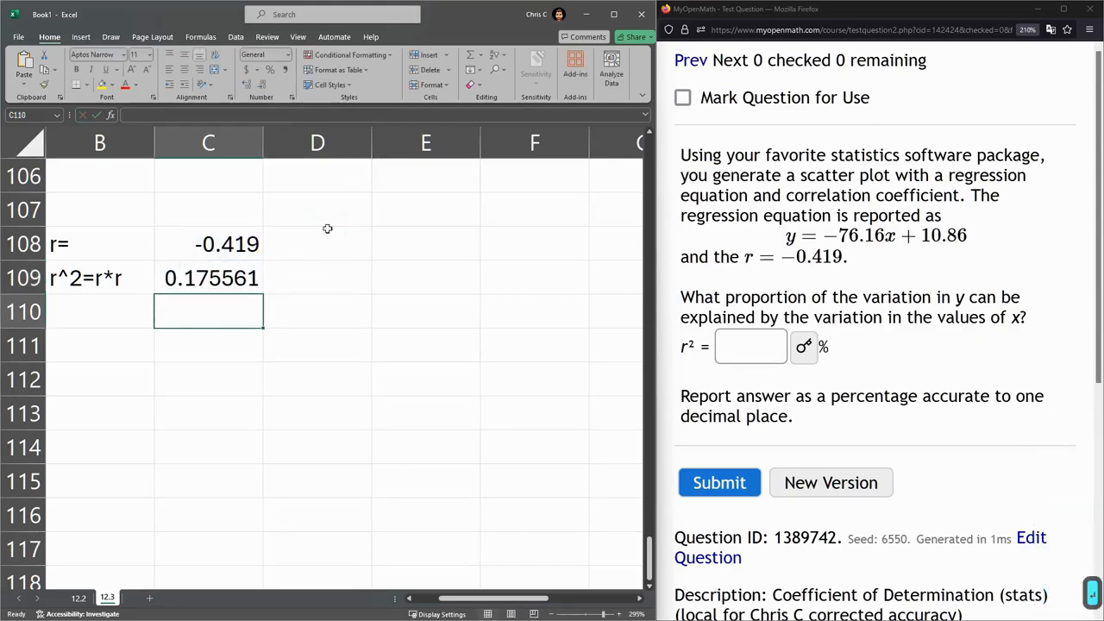
{"action": "left_click", "coordinate": [751, 346]}
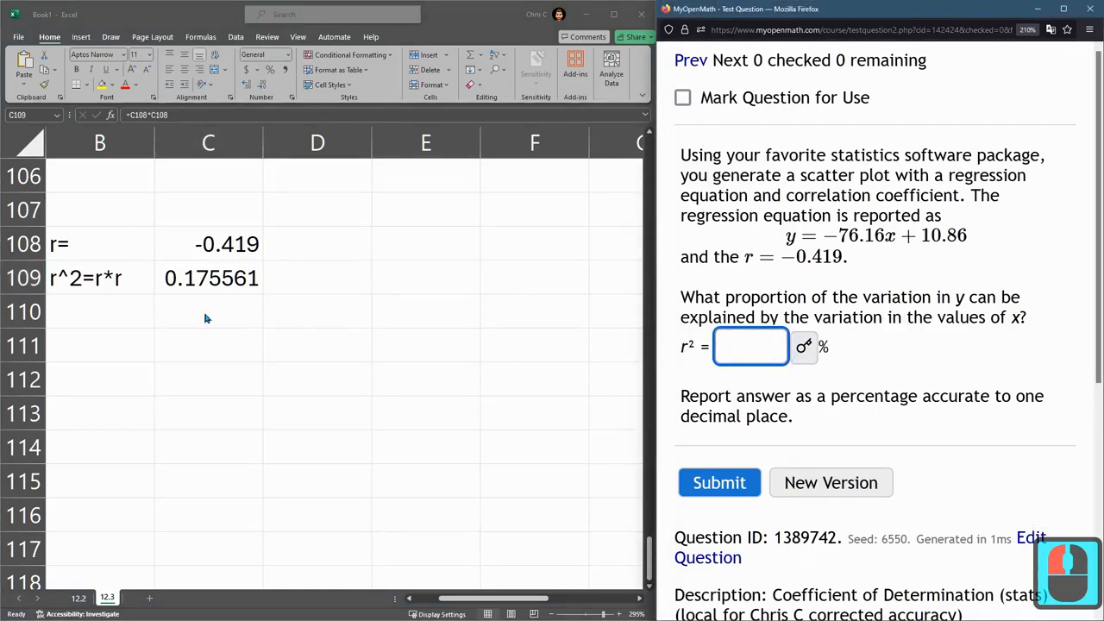
{"action": "left_click", "coordinate": [208, 278]}
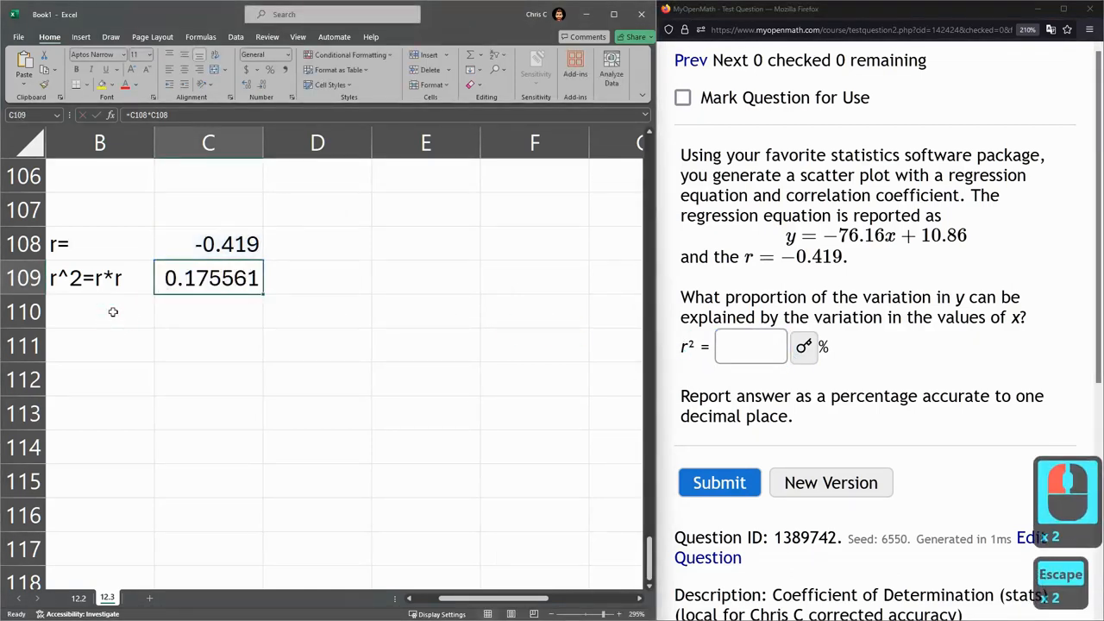
Label B110 'as %' and enter =C109*100 in C110, giving 17.5561.
{"action": "type", "text": "as %"}
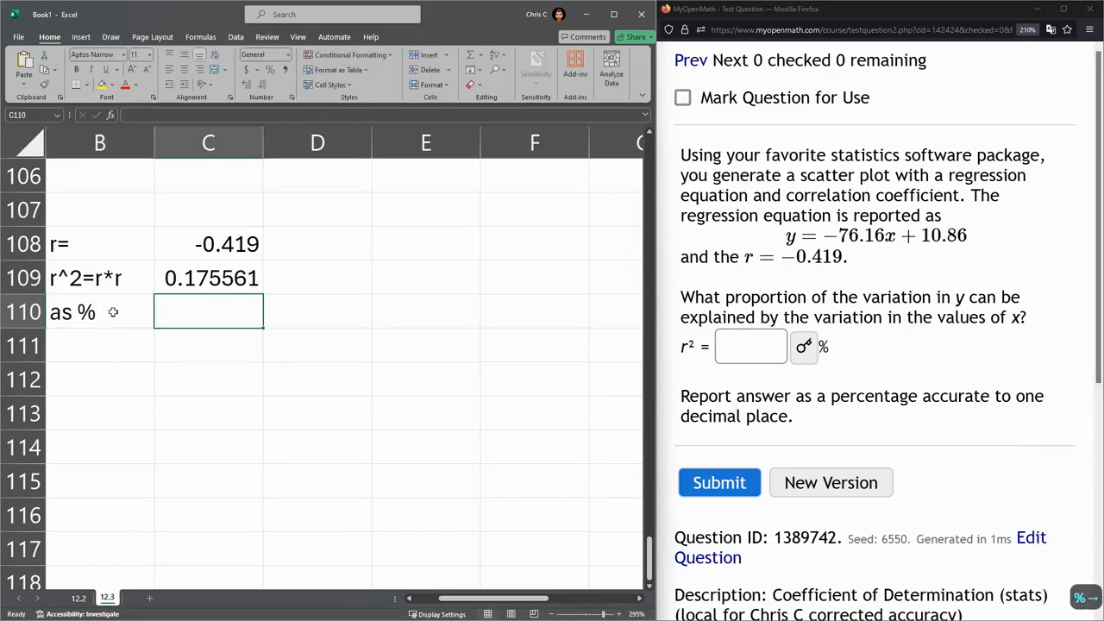
{"action": "type", "text": "=C109"}
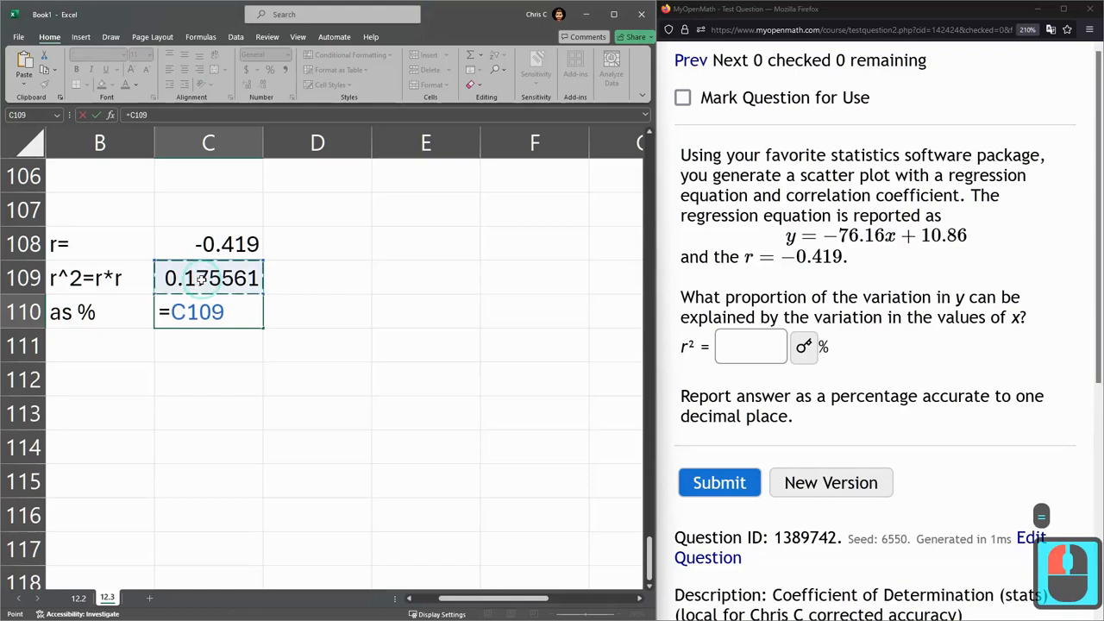
{"action": "type", "text": "*100"}
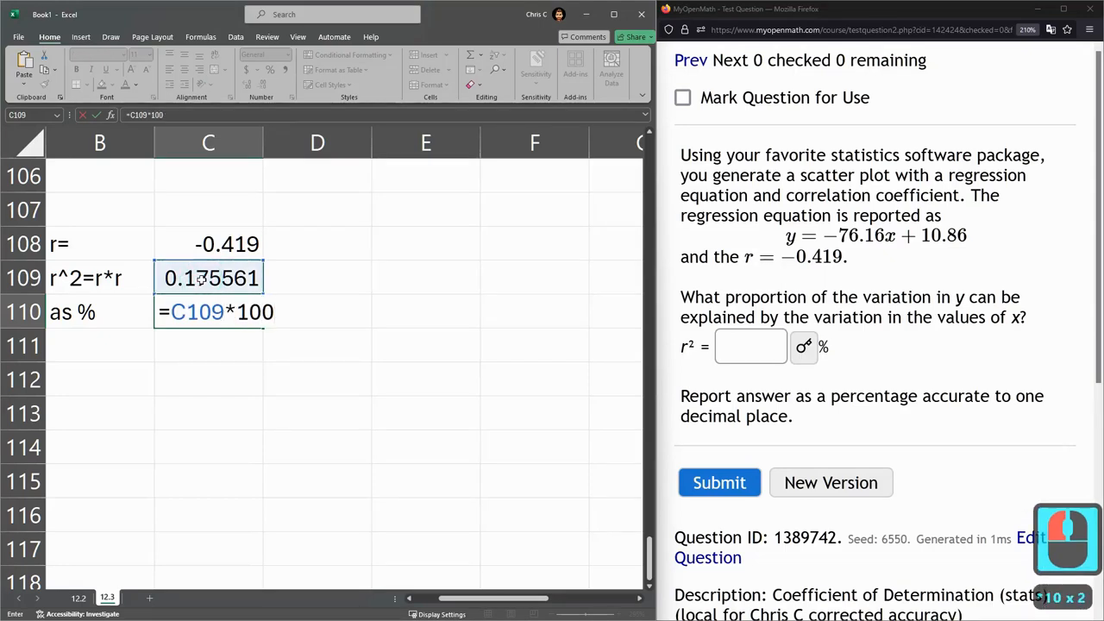
{"action": "key", "text": "Enter"}
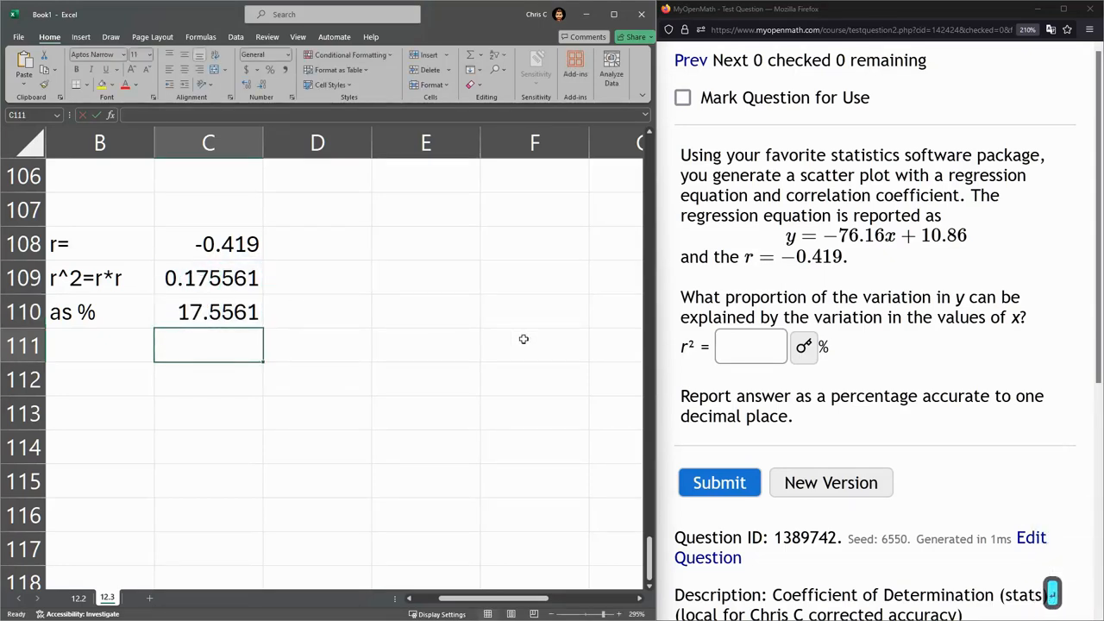
Enter 17.6 in the MyOpenMath r² answer box and submit it for a correct 1/1 score.
{"action": "left_click", "coordinate": [750, 347]}
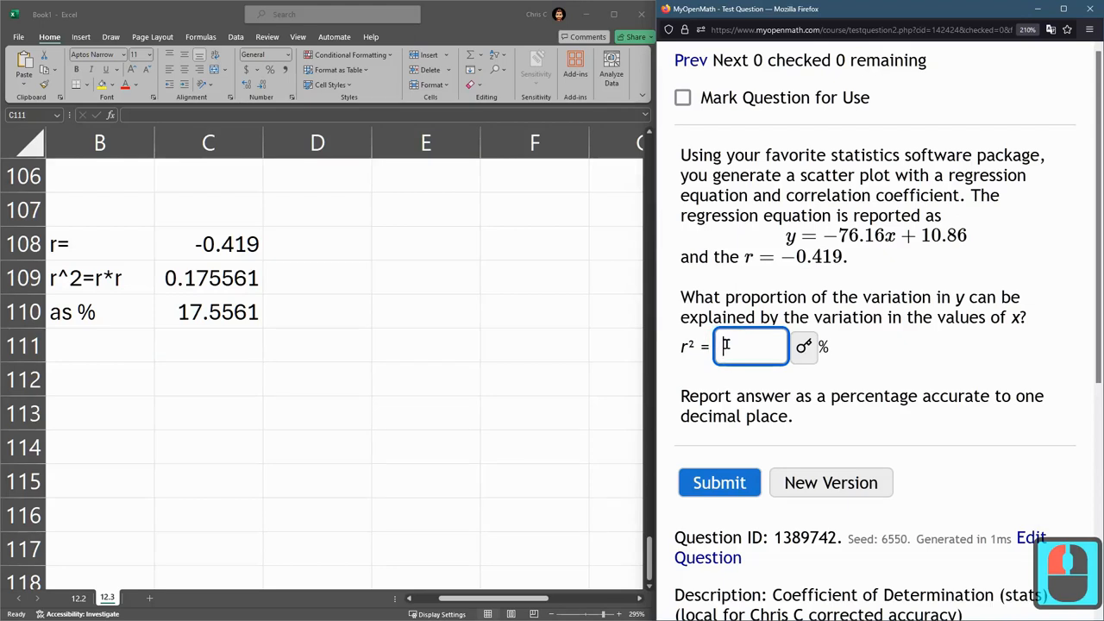
{"action": "type", "text": "17.6"}
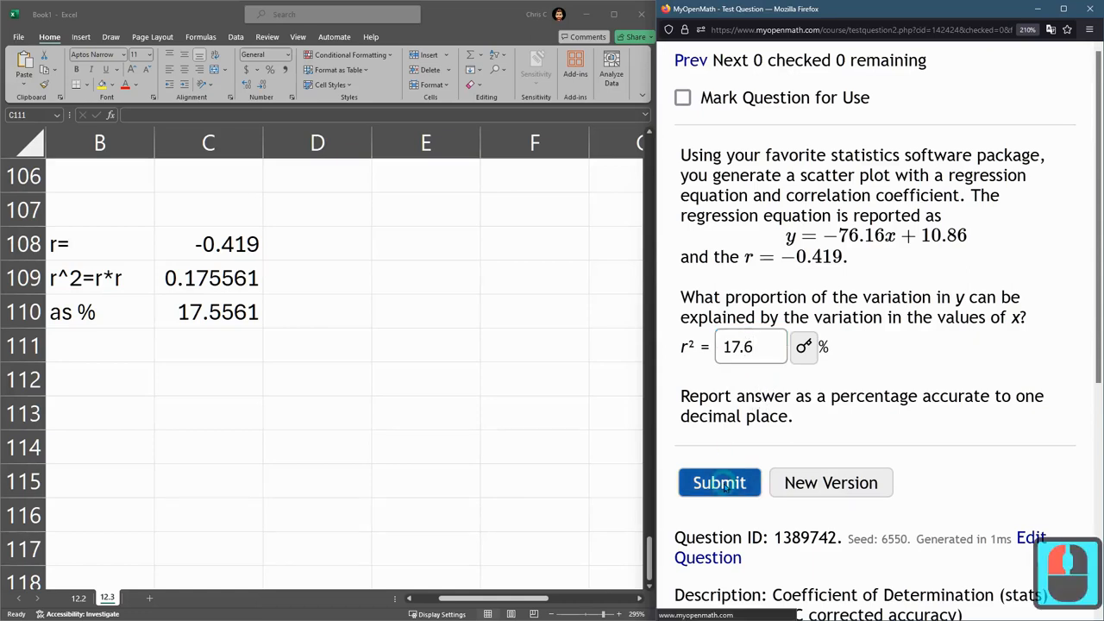
{"action": "left_click", "coordinate": [719, 482]}
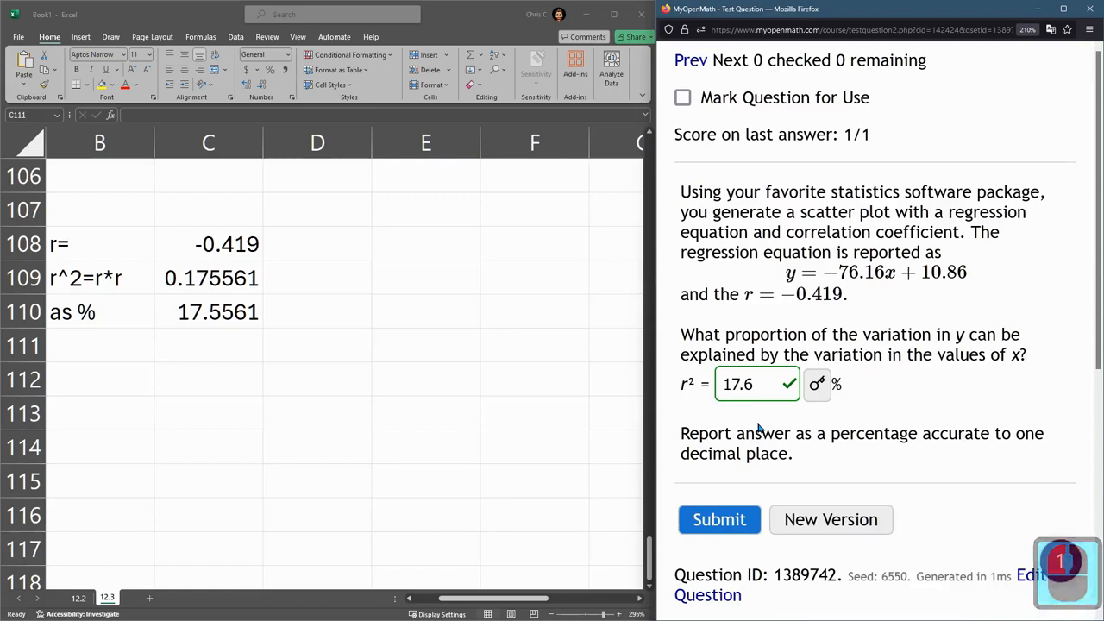